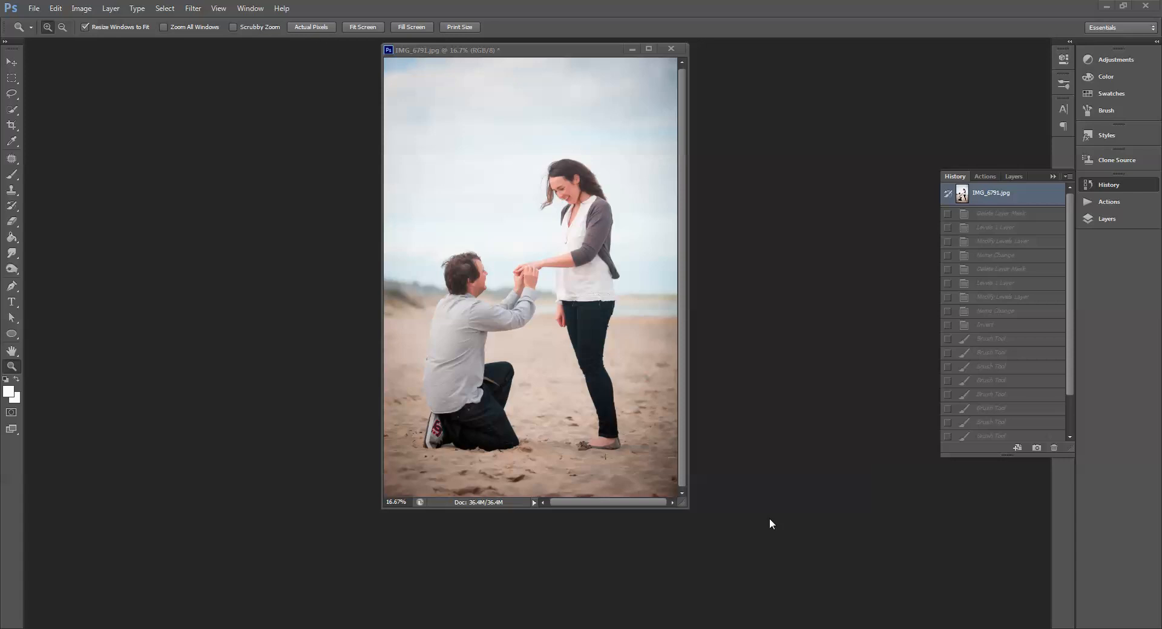
{"action": "mouse_move", "coordinate": [1109, 202]}
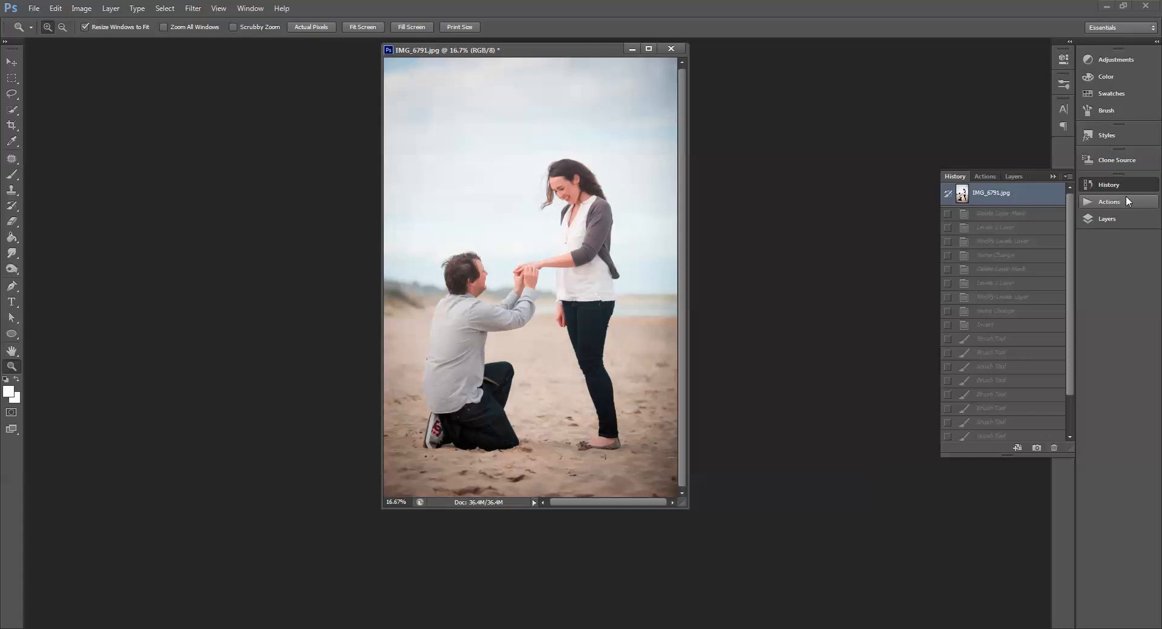
Play the 'clipped or blown fix' action from the Actions panel.
{"action": "left_click", "coordinate": [984, 176]}
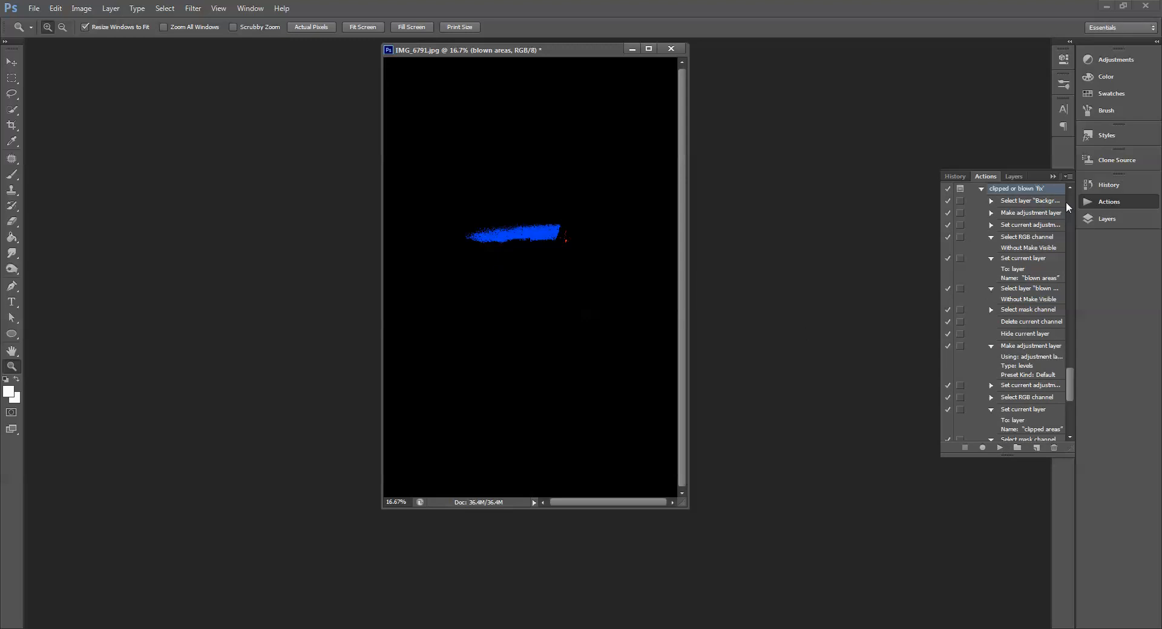
{"action": "left_click", "coordinate": [1013, 177]}
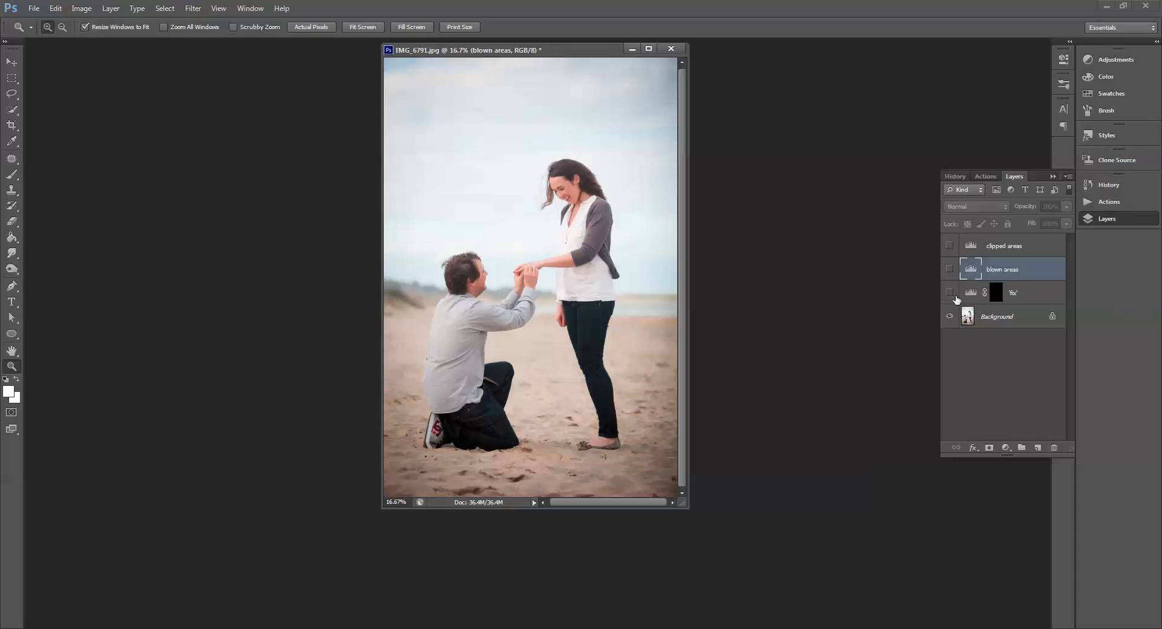
Make the 'fix' layer visible and target its black layer mask for editing.
{"action": "left_click", "coordinate": [949, 245]}
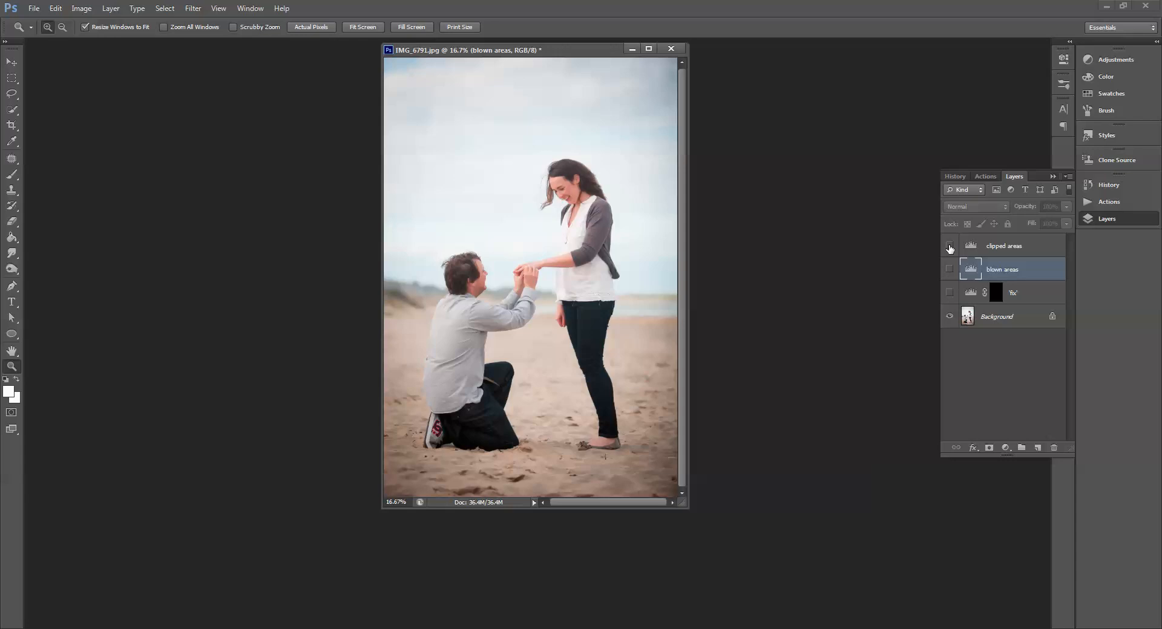
{"action": "left_click", "coordinate": [949, 245]}
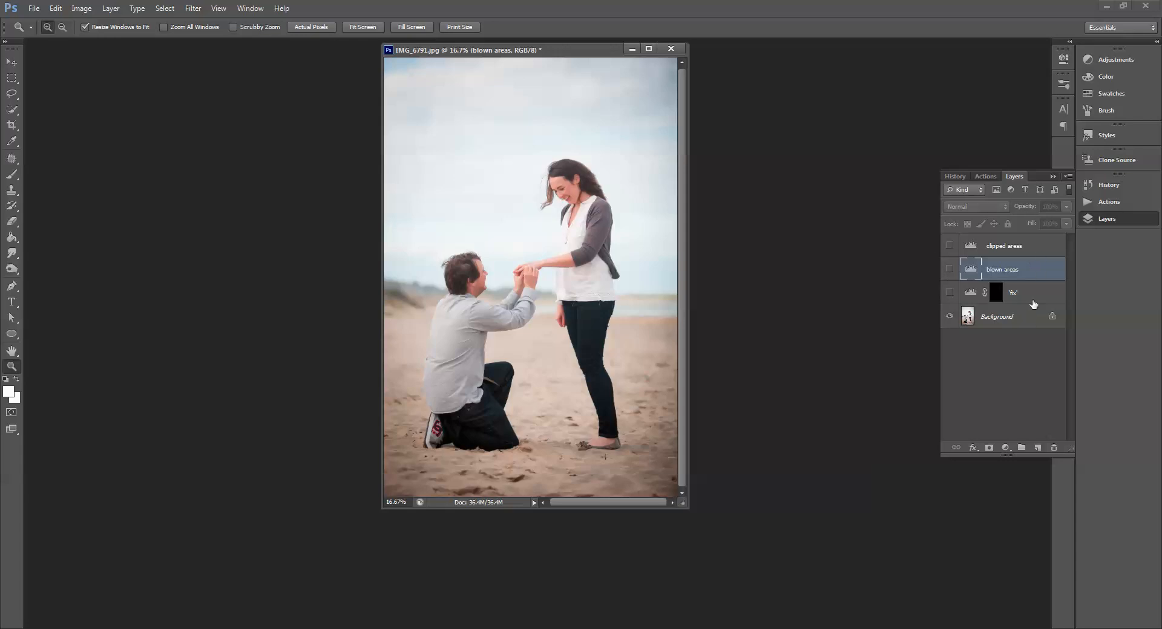
{"action": "left_click", "coordinate": [949, 292]}
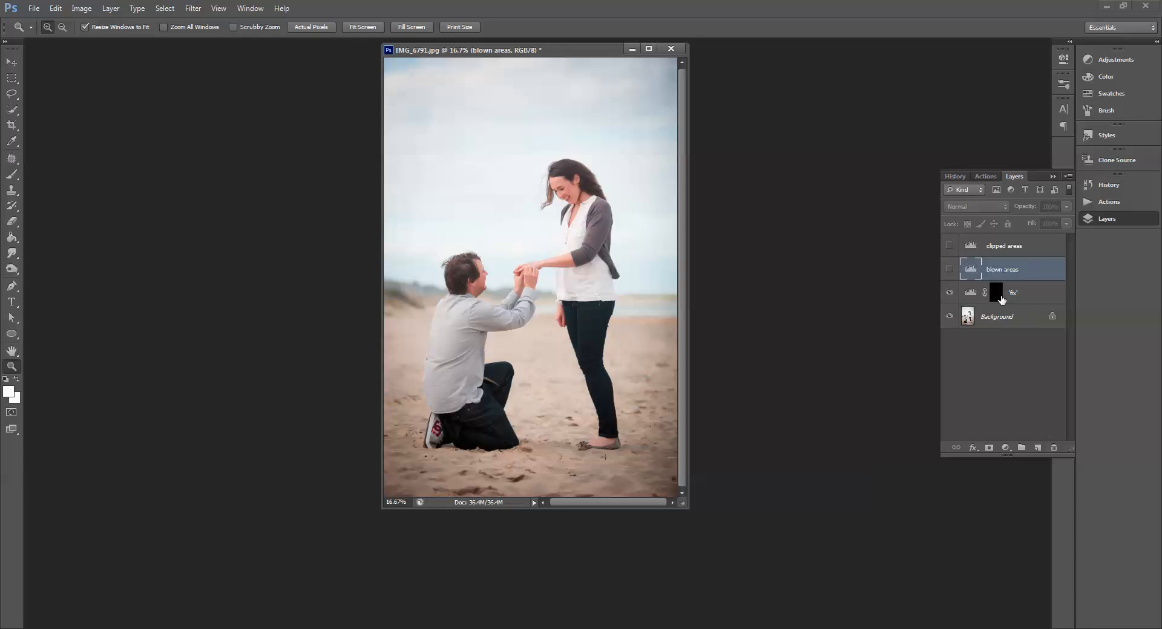
{"action": "mouse_move", "coordinate": [921, 303]}
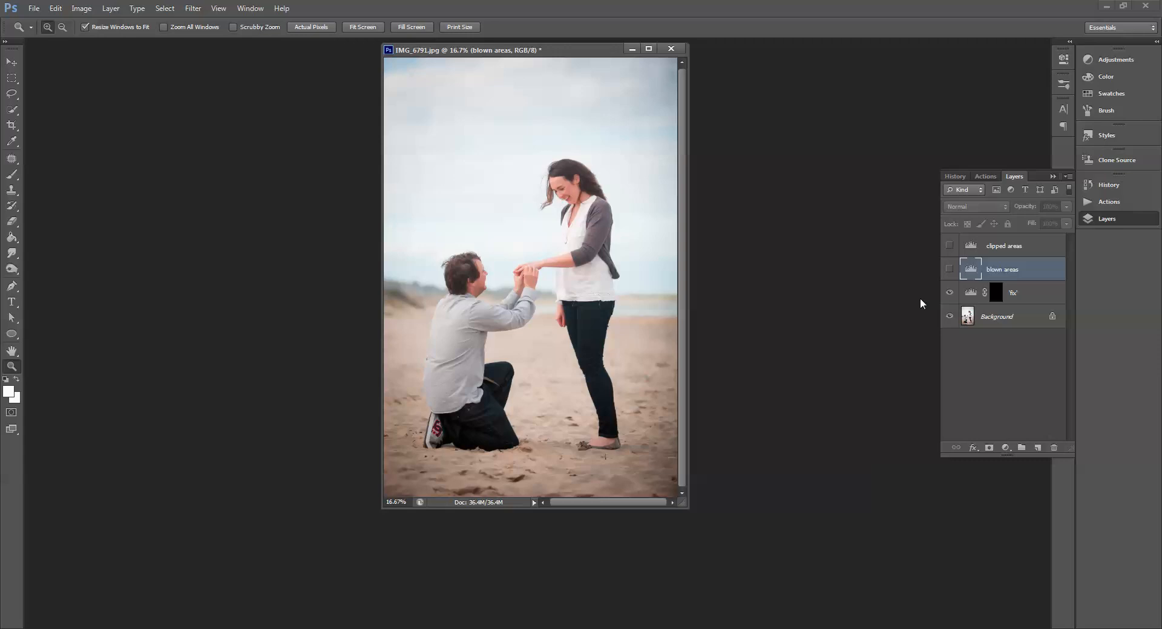
{"action": "left_click", "coordinate": [994, 292]}
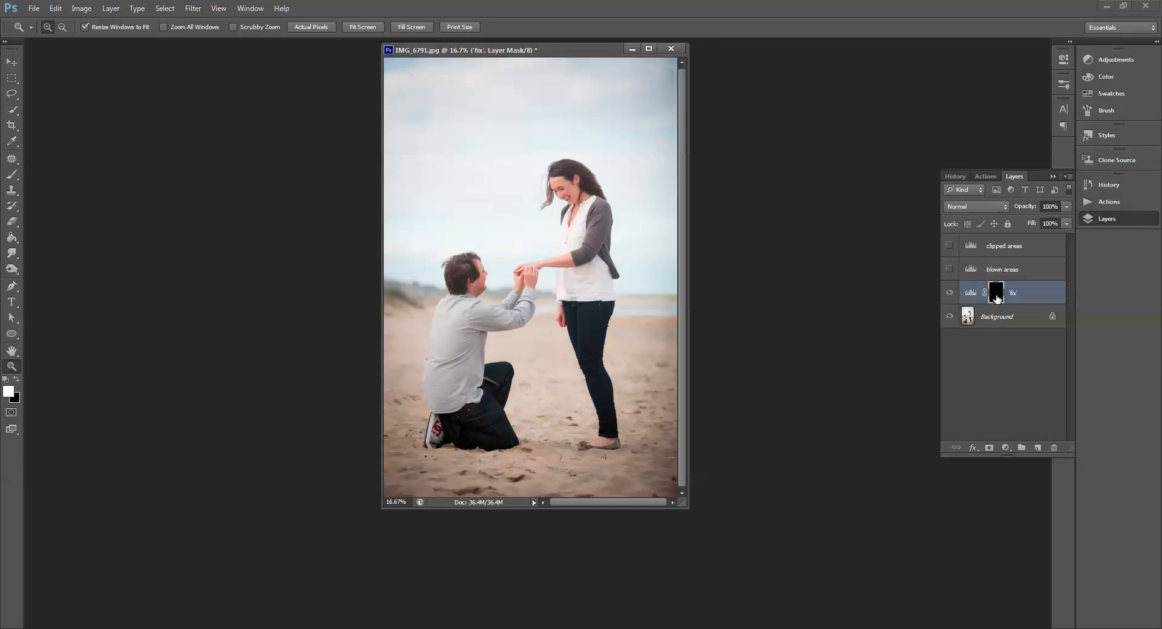
{"action": "mouse_move", "coordinate": [999, 286]}
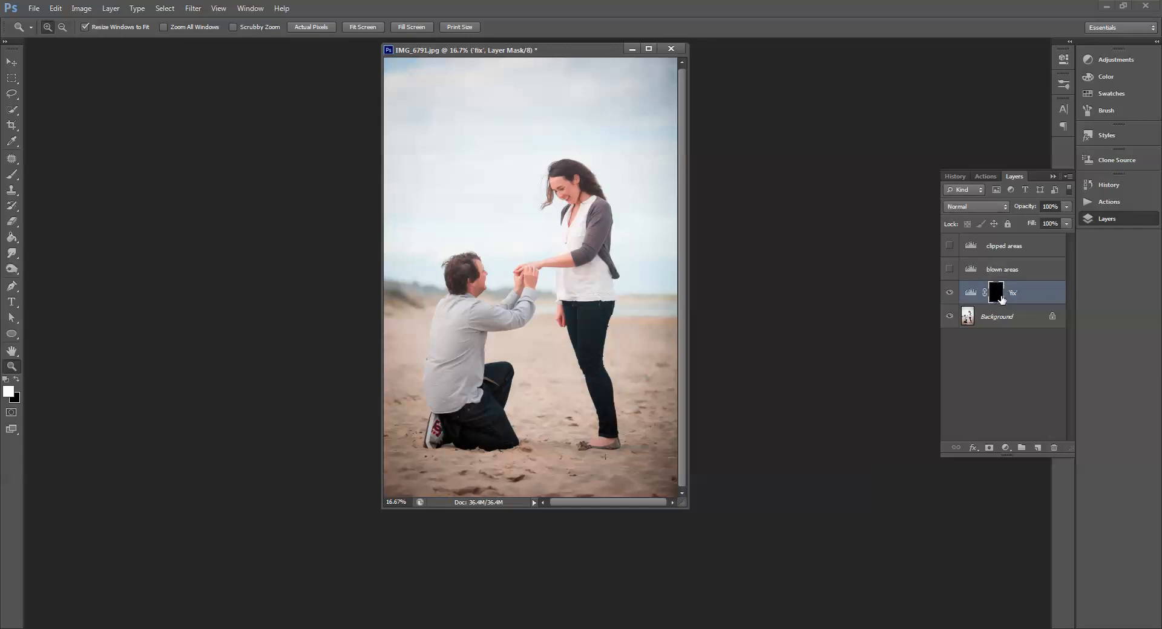
{"action": "mouse_move", "coordinate": [1013, 277]}
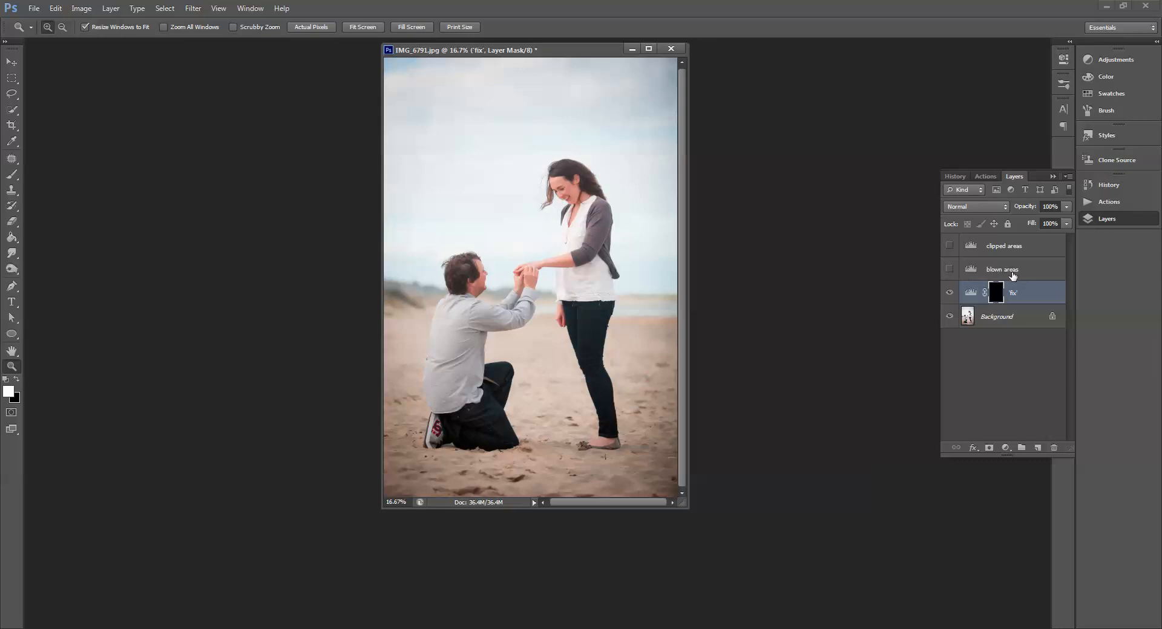
{"action": "mouse_move", "coordinate": [1003, 249]}
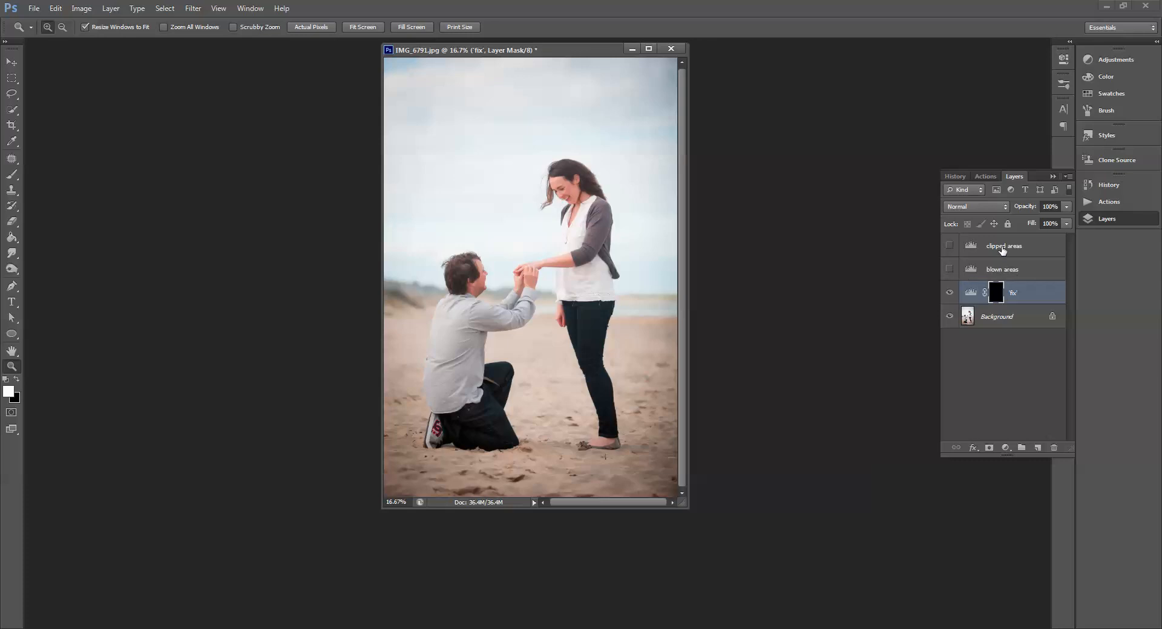
{"action": "mouse_move", "coordinate": [995, 274]}
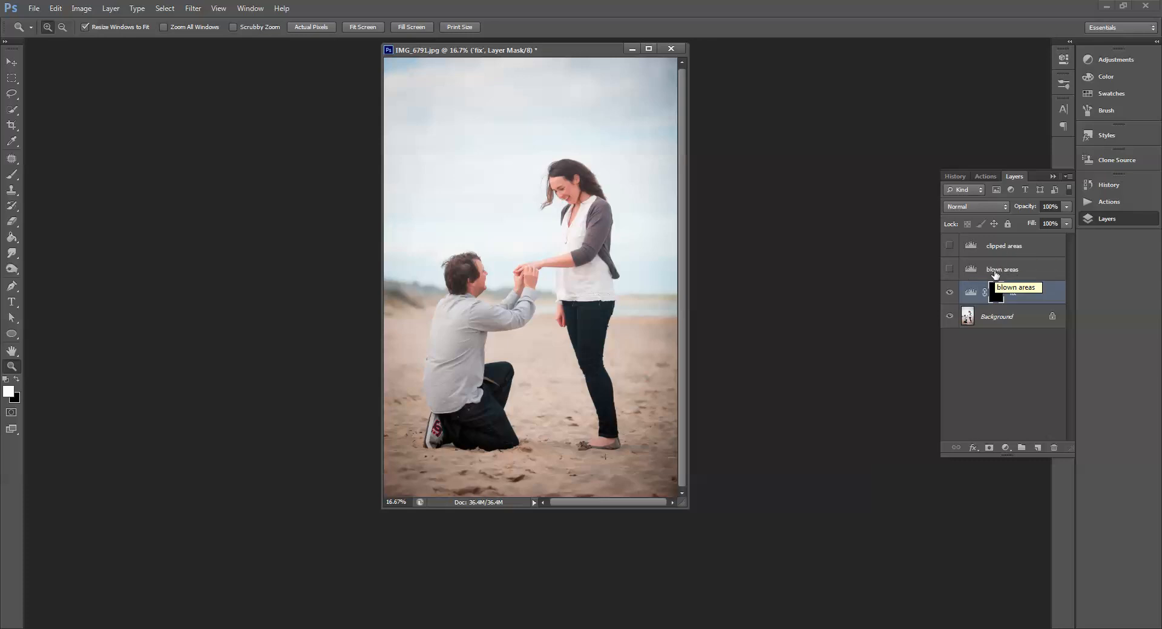
{"action": "mouse_move", "coordinate": [949, 276]}
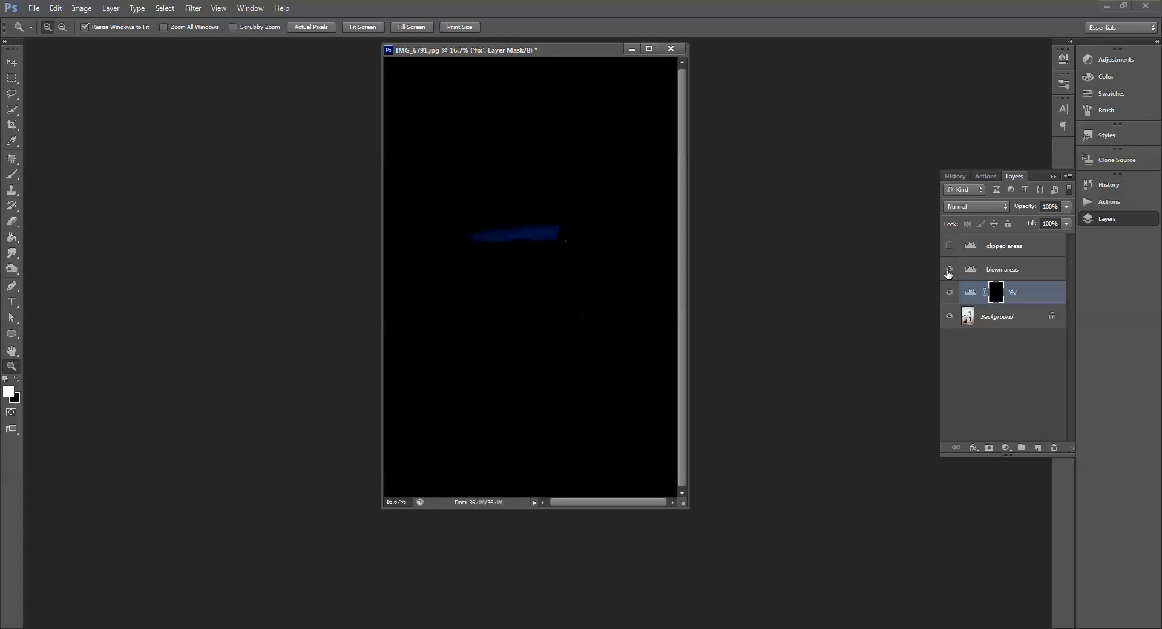
{"action": "left_click", "coordinate": [948, 270]}
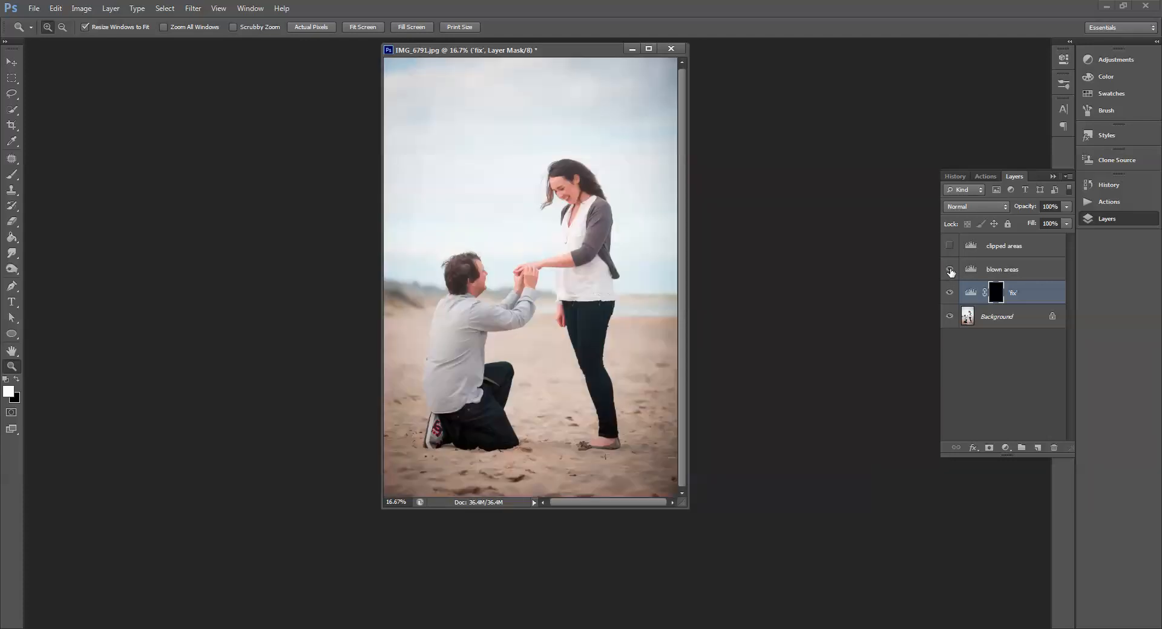
{"action": "left_click", "coordinate": [949, 272]}
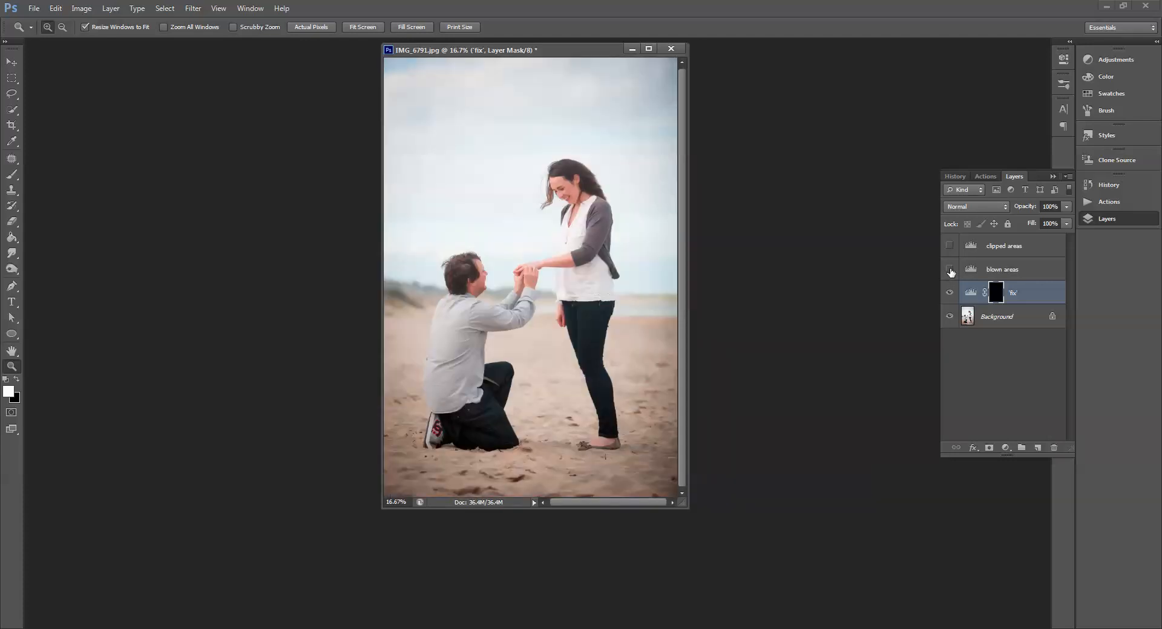
{"action": "left_click", "coordinate": [950, 270]}
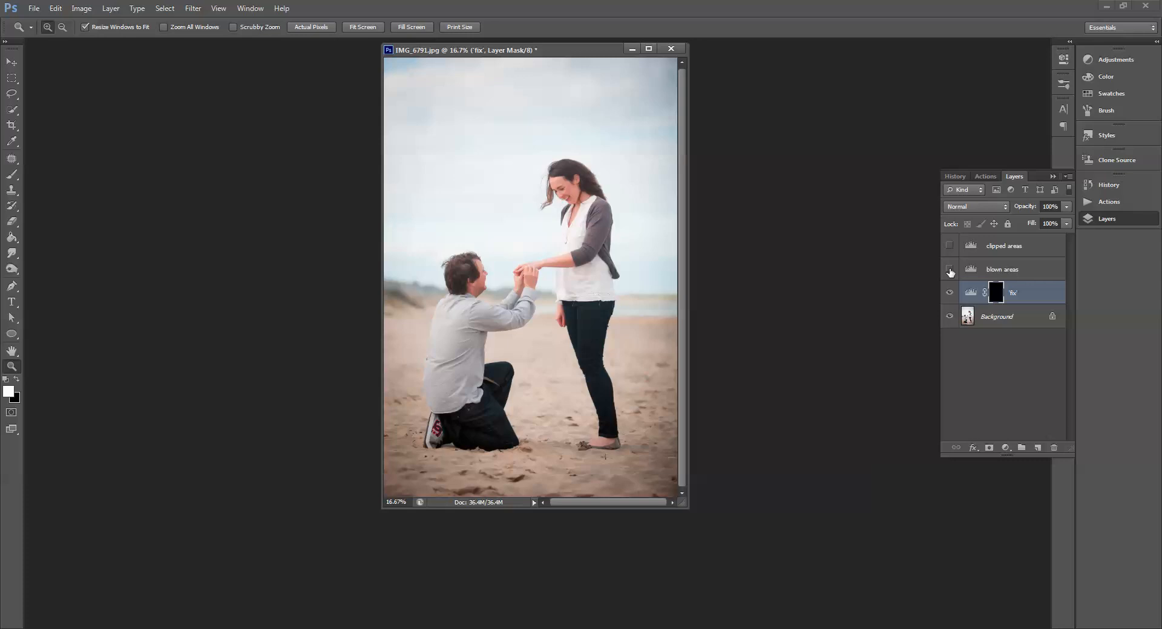
{"action": "left_click", "coordinate": [949, 273]}
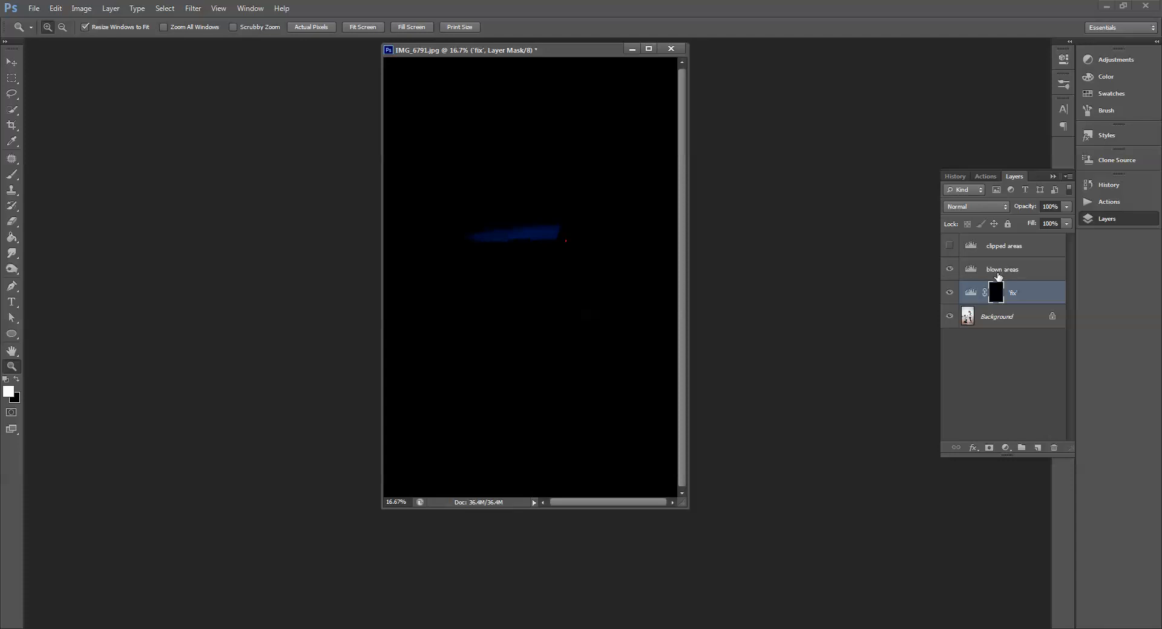
{"action": "mouse_move", "coordinate": [577, 242]}
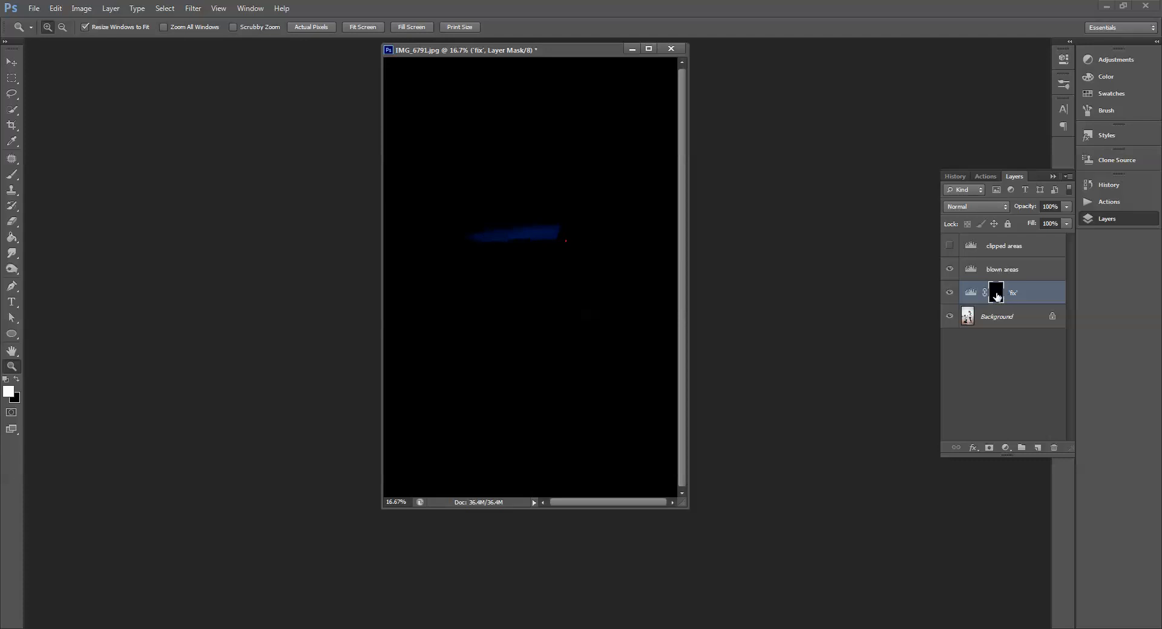
{"action": "mouse_move", "coordinate": [1027, 297]}
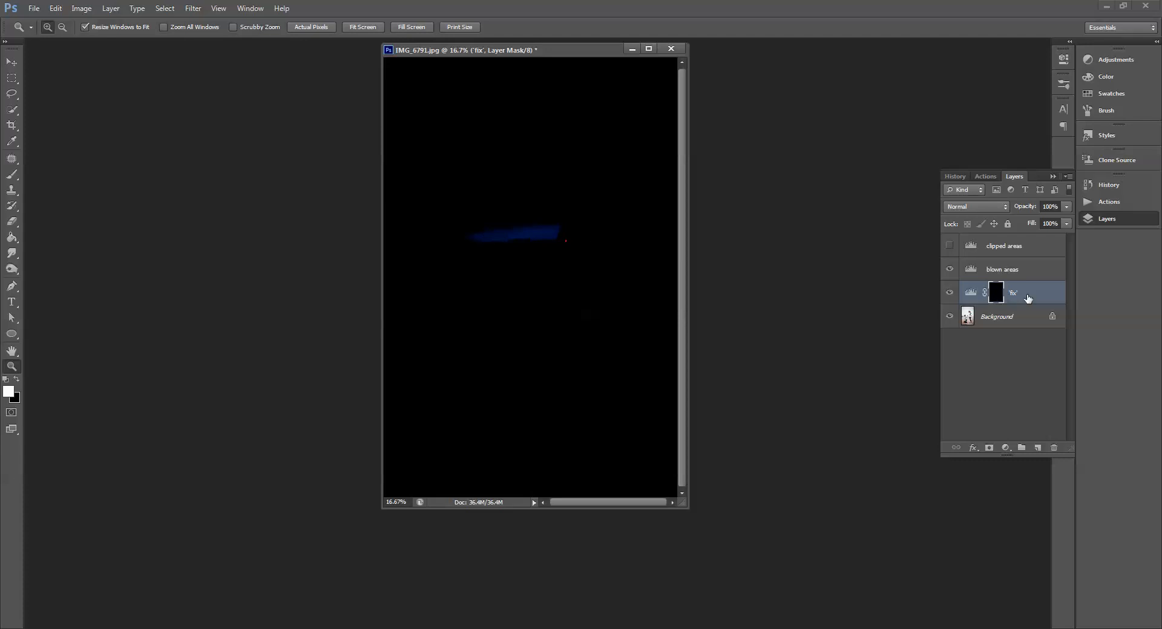
{"action": "mouse_move", "coordinate": [994, 291]}
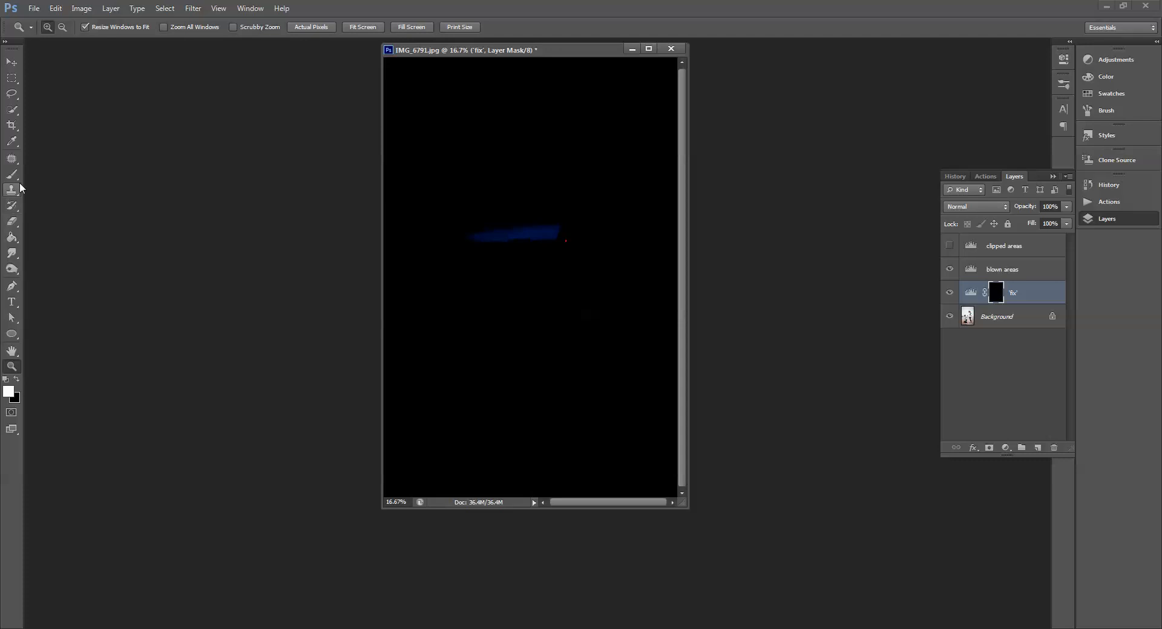
Select the Brush tool and set the foreground colour to pure white.
{"action": "left_click", "coordinate": [12, 175]}
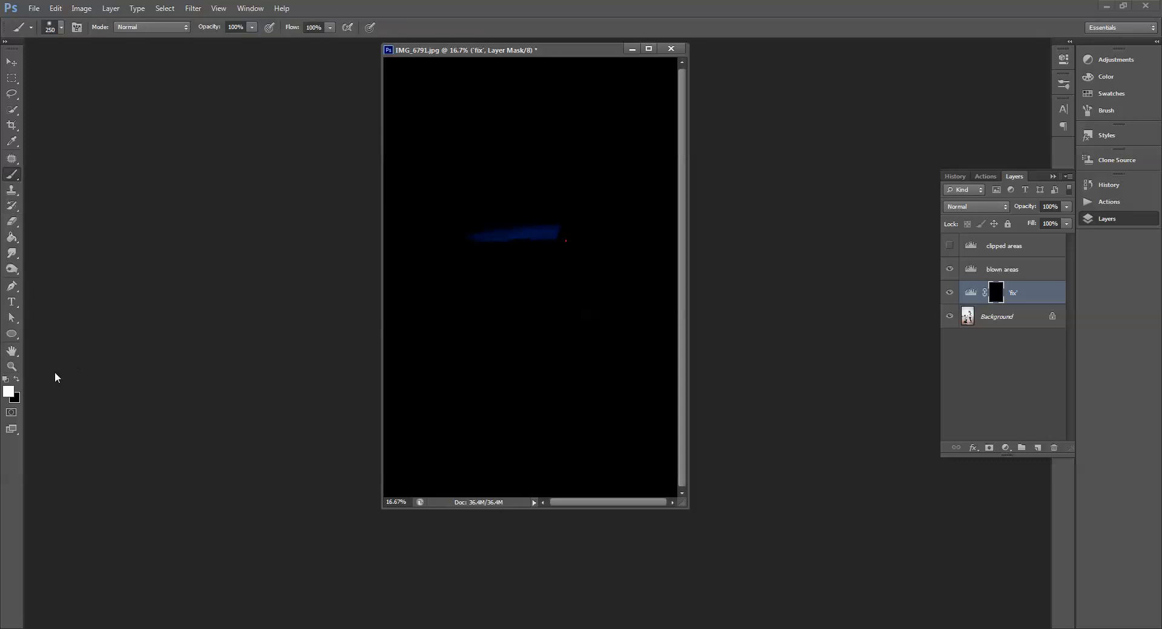
{"action": "left_click", "coordinate": [9, 393]}
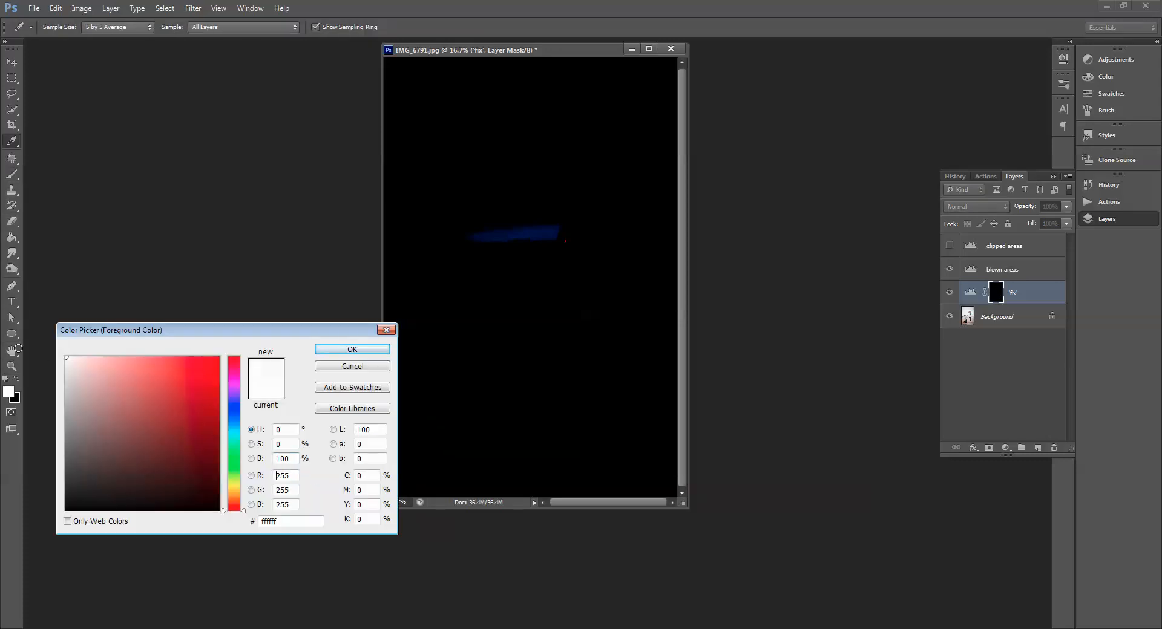
{"action": "left_click", "coordinate": [352, 350]}
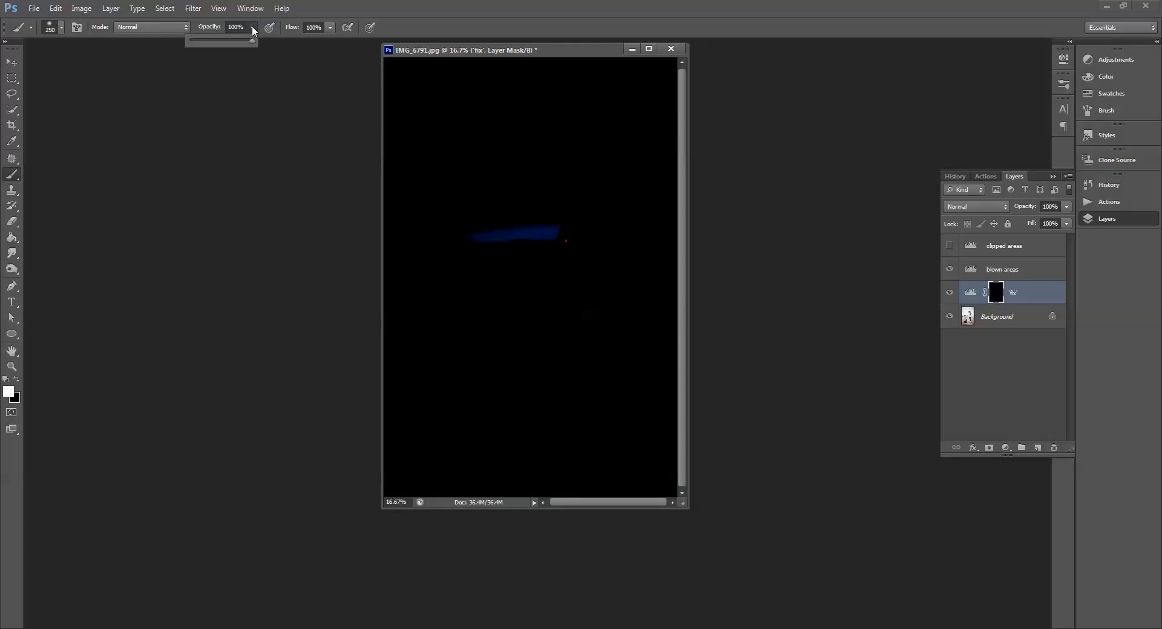
{"action": "mouse_move", "coordinate": [535, 237]}
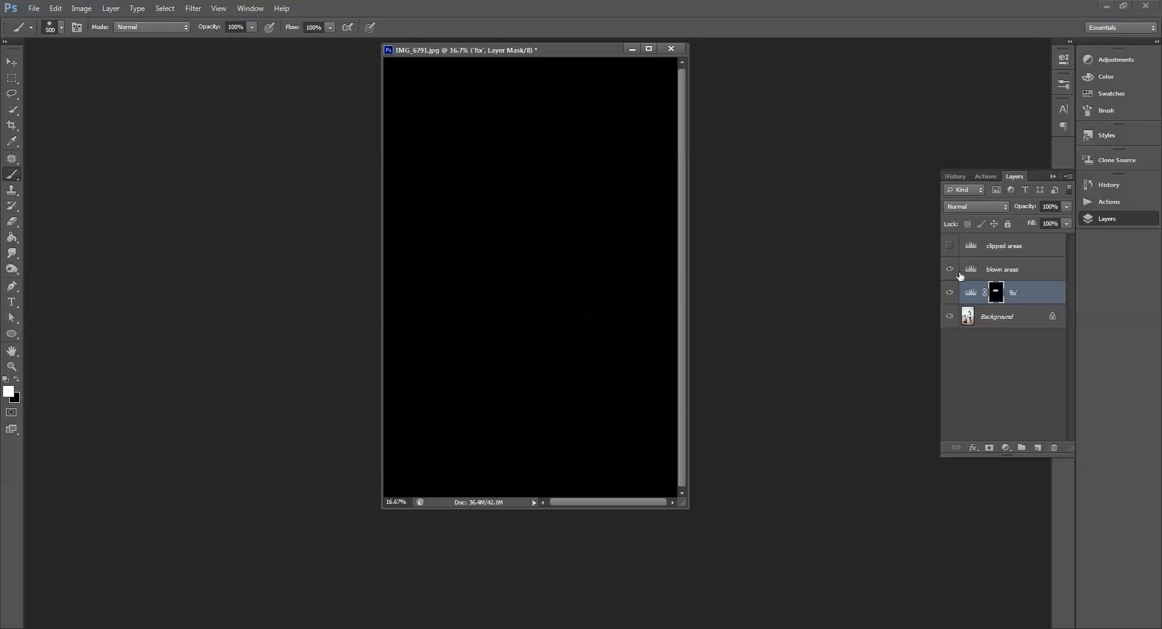
Hide the 'blown areas' overlay and show the 'clipped areas' overlay.
{"action": "left_click", "coordinate": [949, 270]}
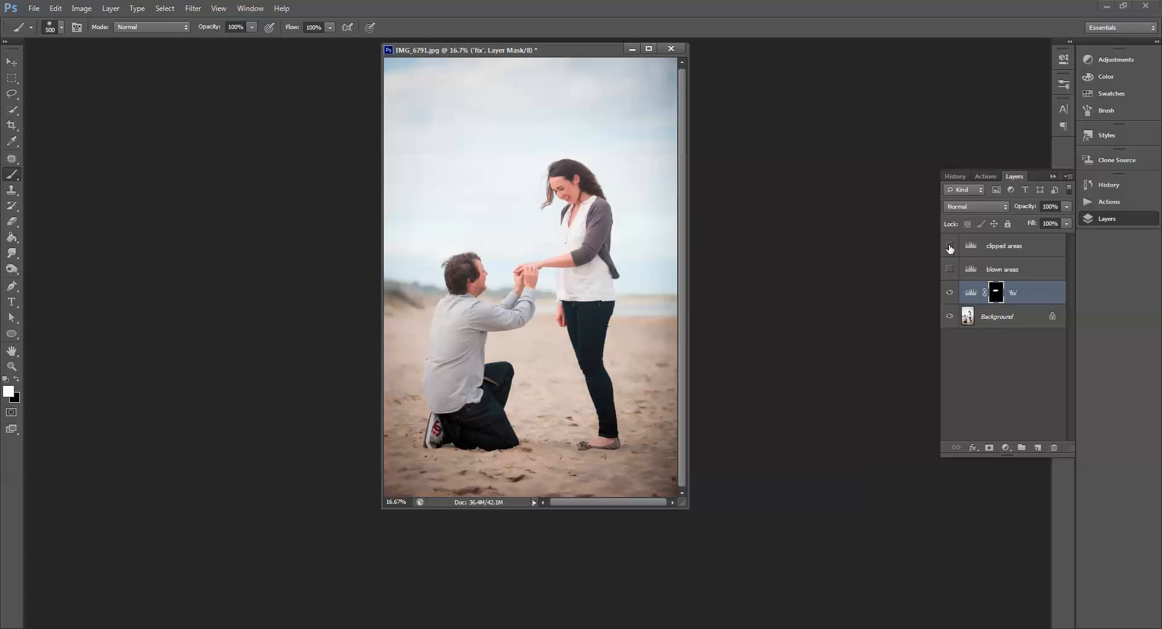
{"action": "left_click", "coordinate": [949, 245]}
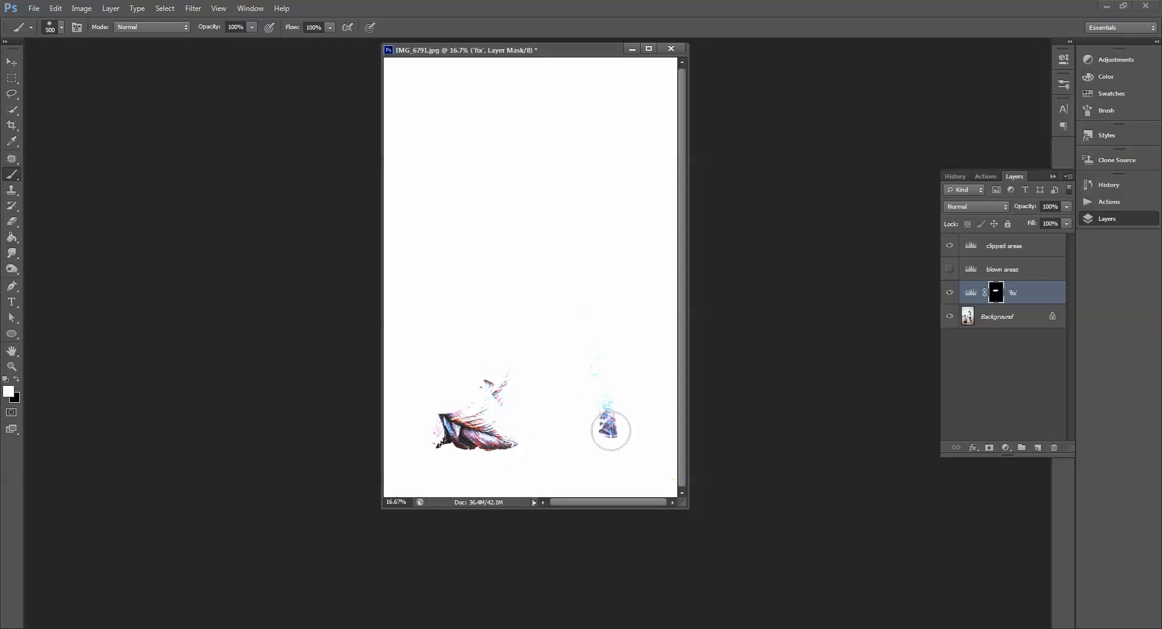
Paint white on the 'fix' mask over clipped regions, then hide the 'clipped areas' overlay.
{"action": "left_click", "coordinate": [610, 430]}
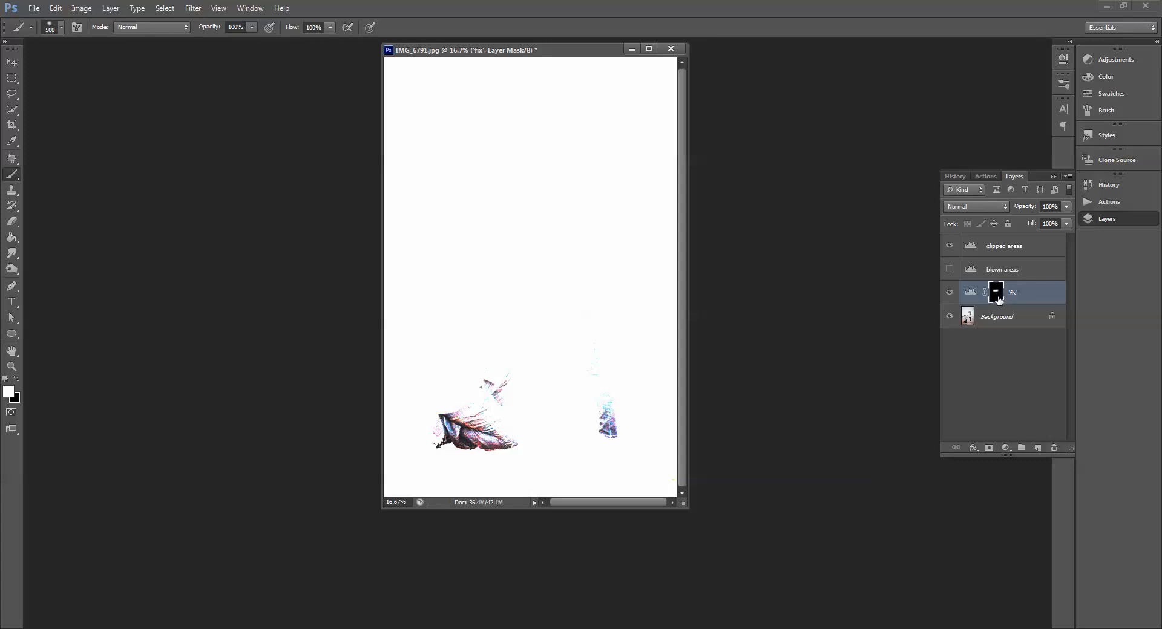
{"action": "mouse_move", "coordinate": [1021, 295]}
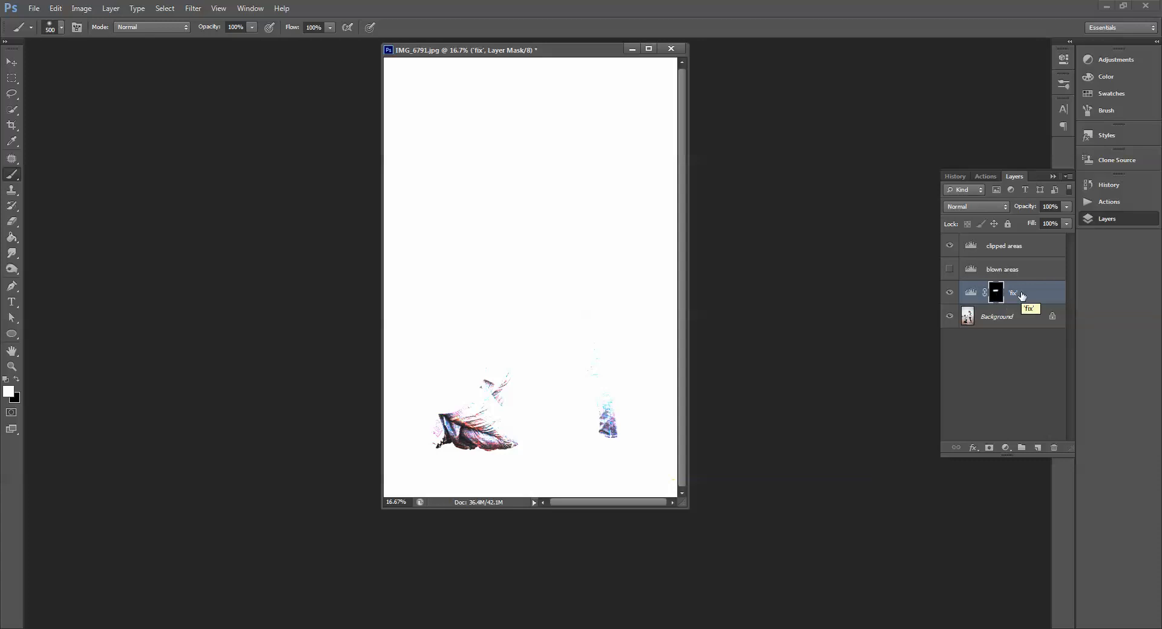
{"action": "mouse_move", "coordinate": [9, 392]}
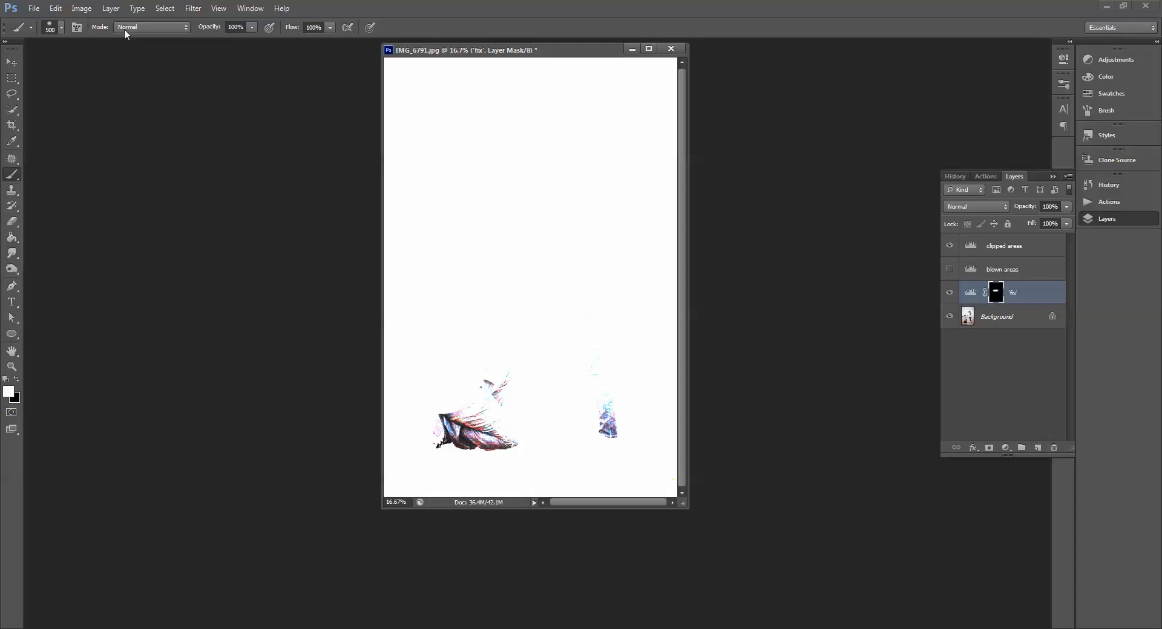
{"action": "mouse_move", "coordinate": [152, 27]}
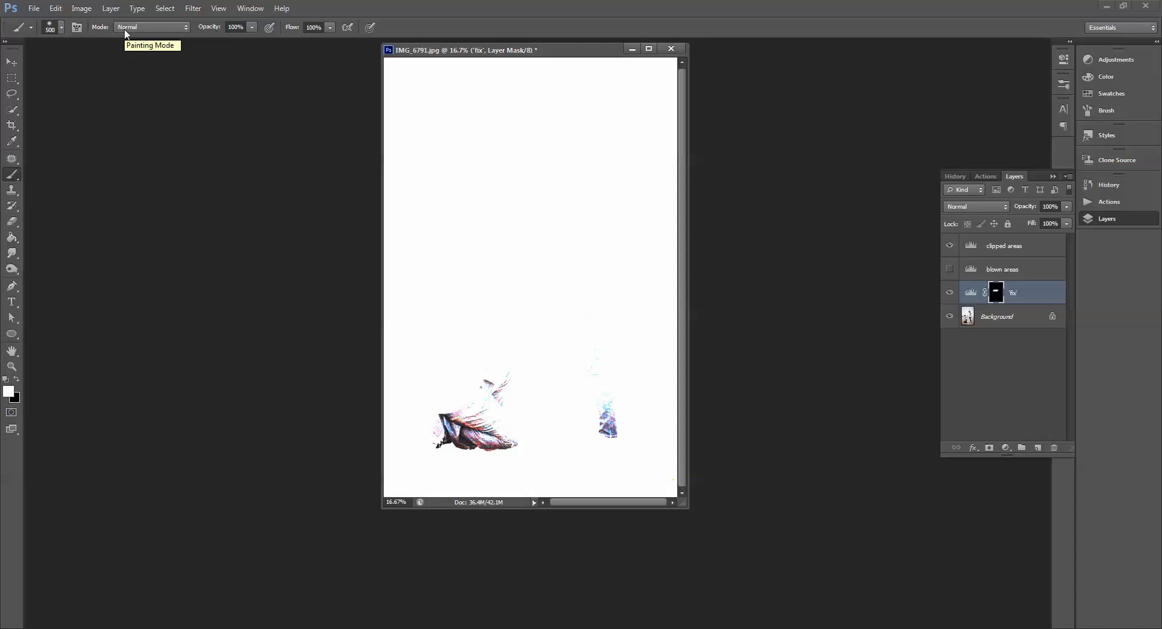
{"action": "mouse_move", "coordinate": [249, 31]}
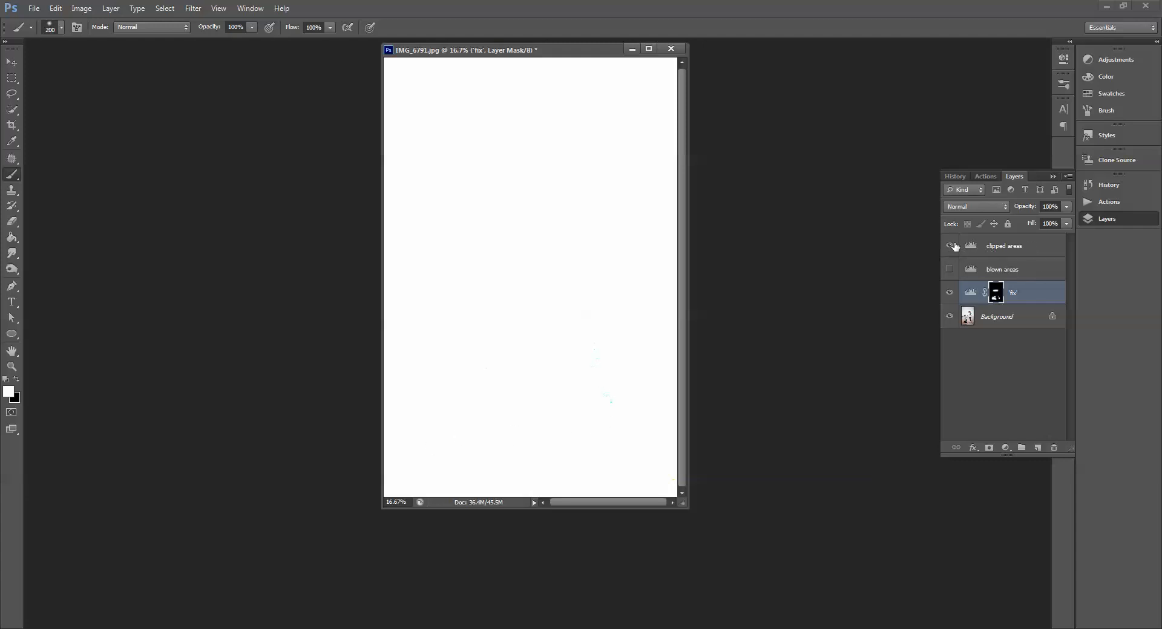
{"action": "left_click", "coordinate": [950, 245]}
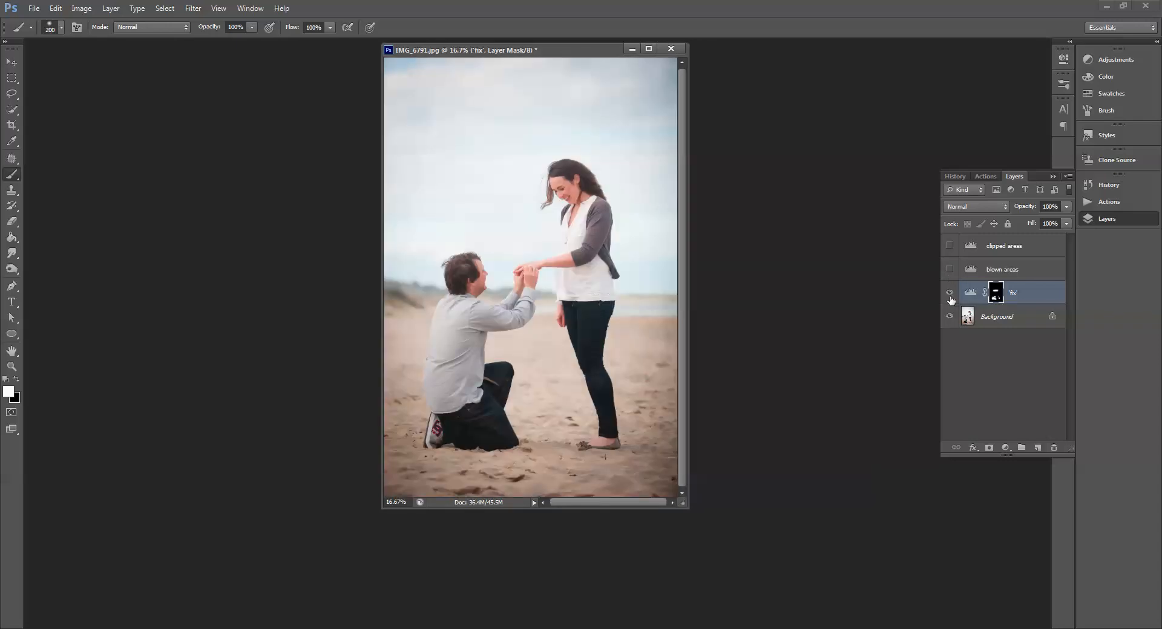
{"action": "left_click", "coordinate": [949, 292]}
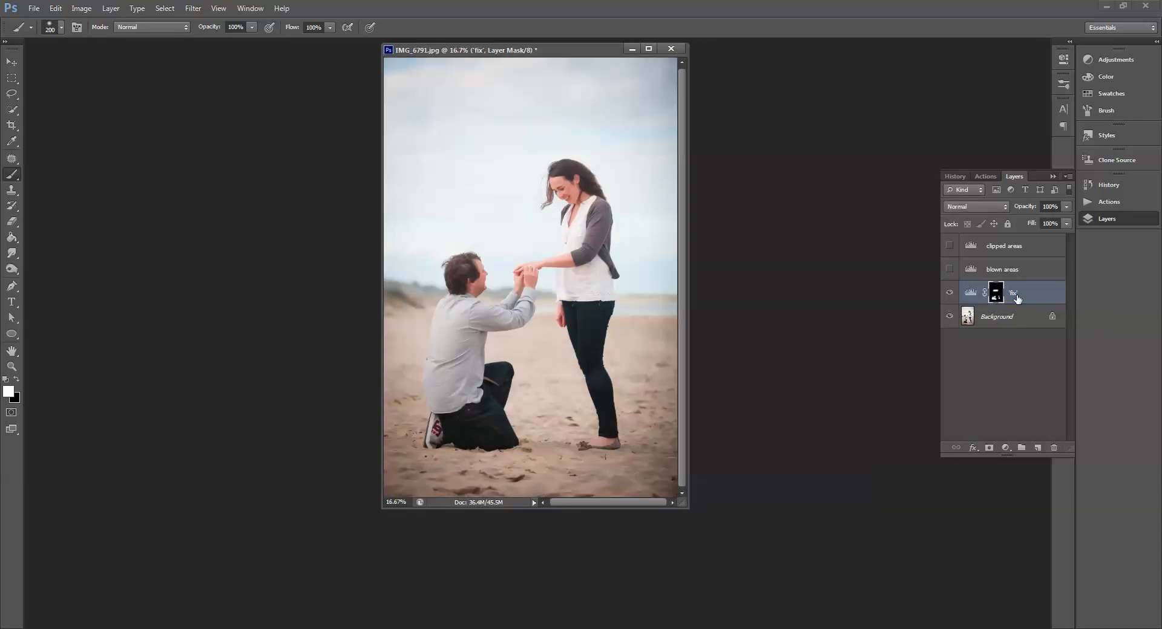